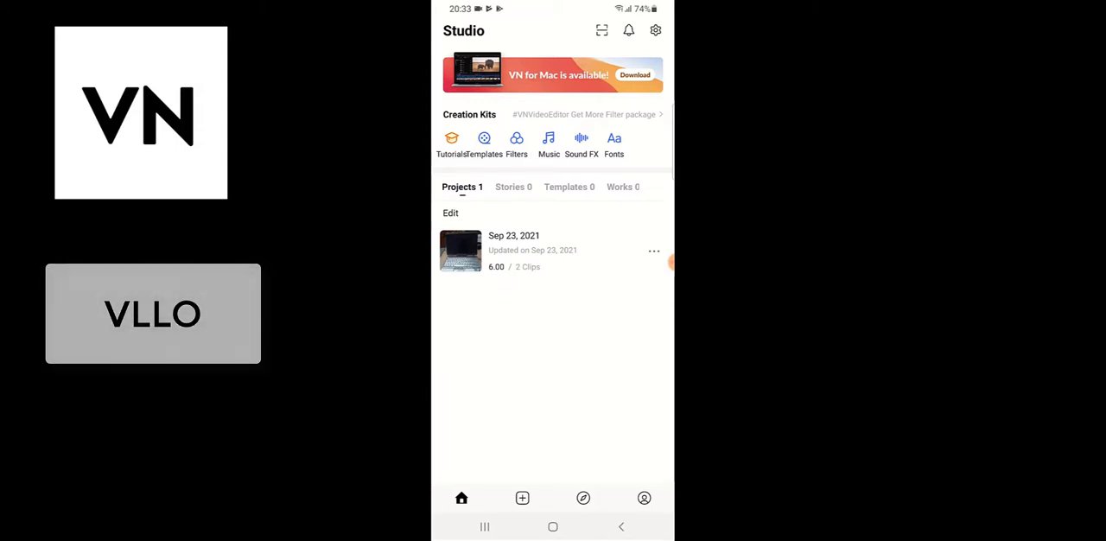
# Start a new project from VN Video Editor's + menu
pyautogui.click(522, 498)
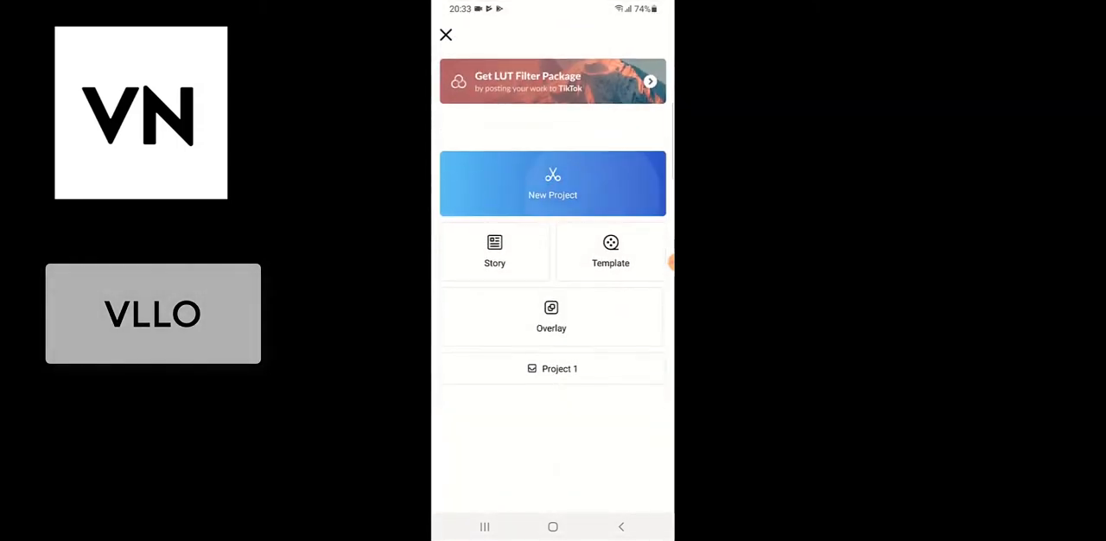
pyautogui.click(552, 184)
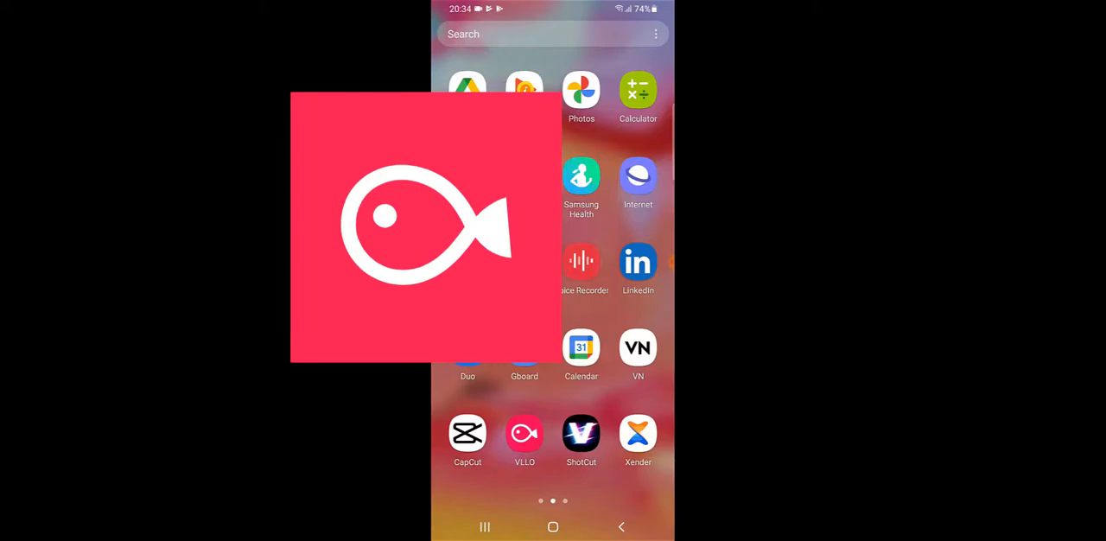
# Launch VLLO, grant photo and media access, and dismiss the background music announcement
pyautogui.click(525, 432)
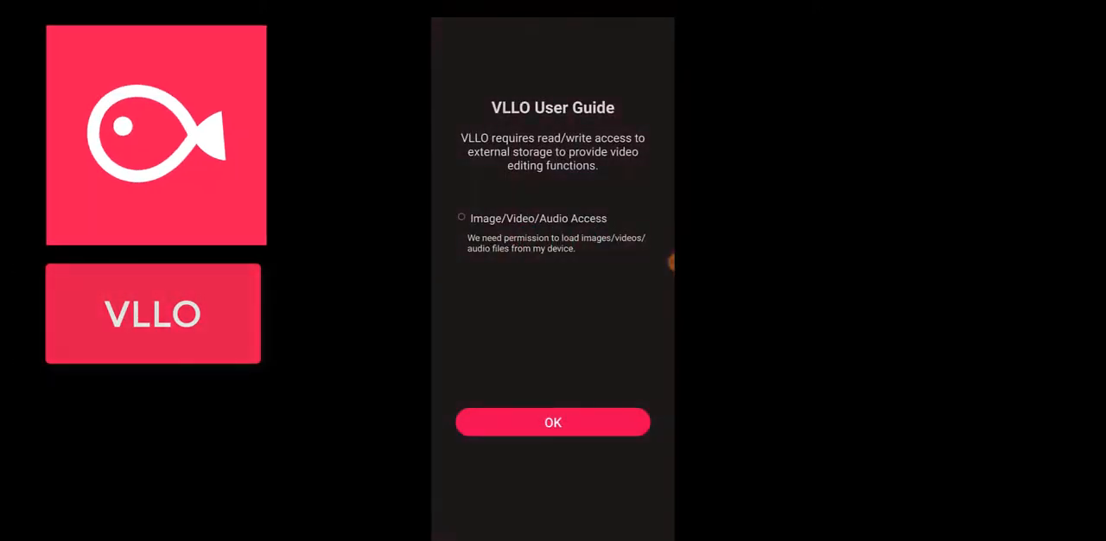
pyautogui.click(553, 422)
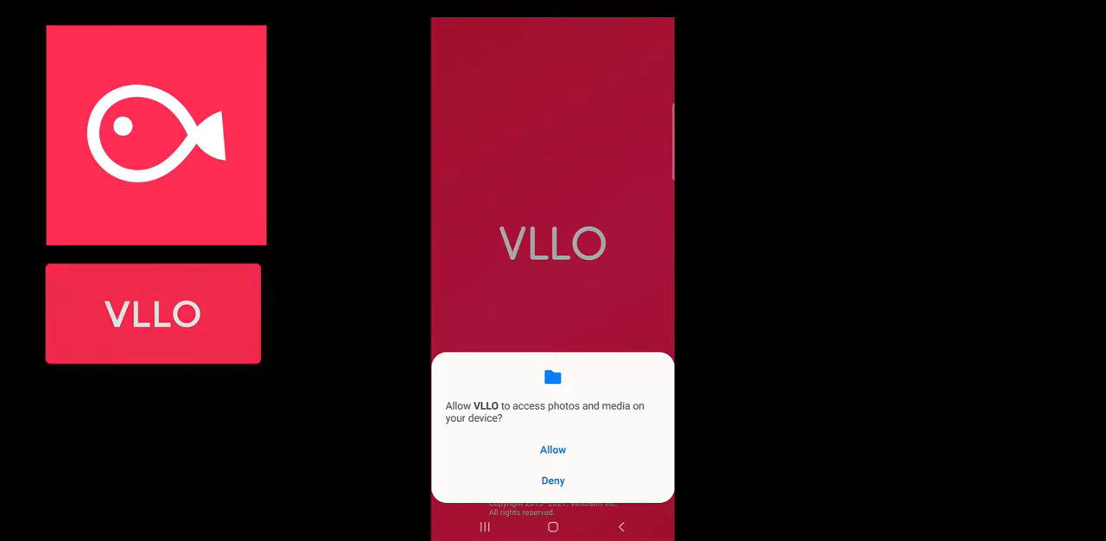
pyautogui.click(553, 450)
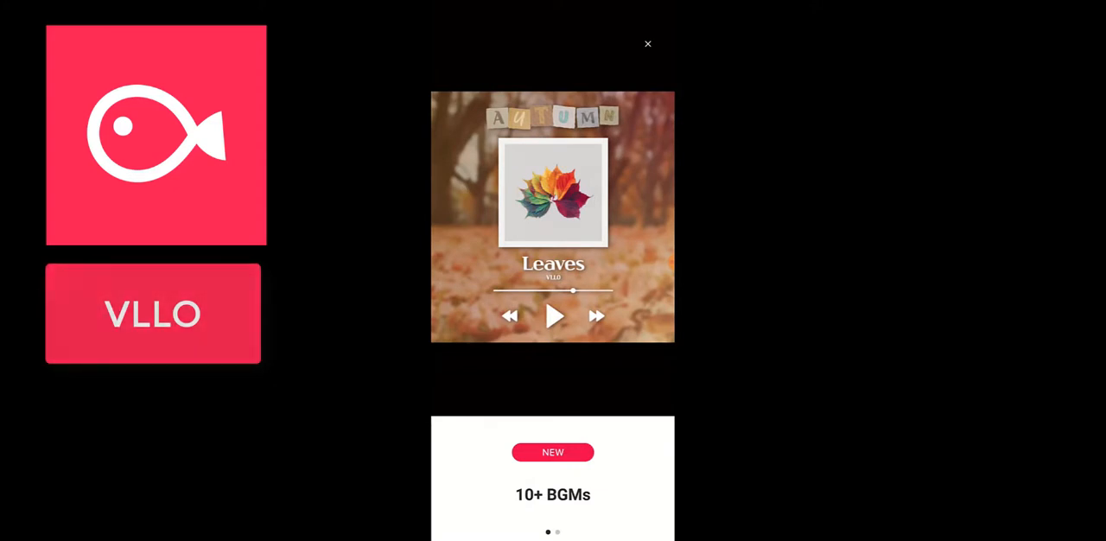
pyautogui.click(648, 44)
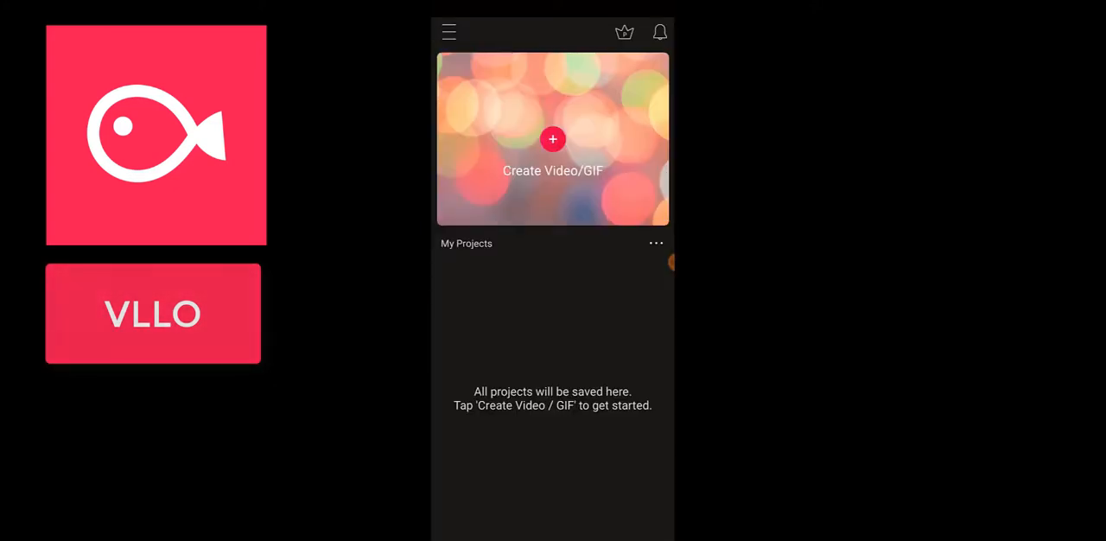
# Create a new video with the 20-second clip, acknowledging the media deletion warning
pyautogui.click(553, 139)
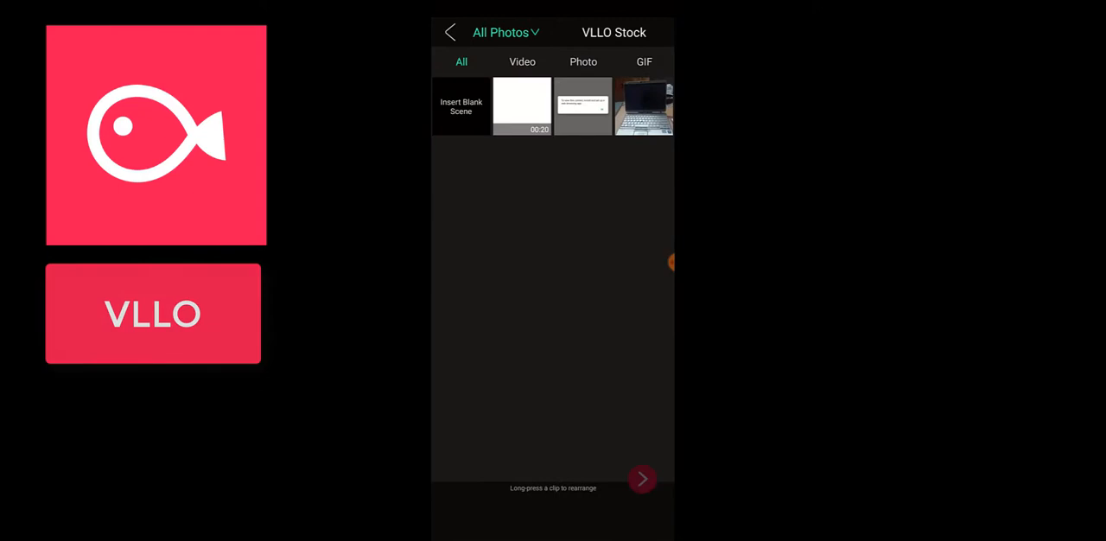
pyautogui.click(523, 61)
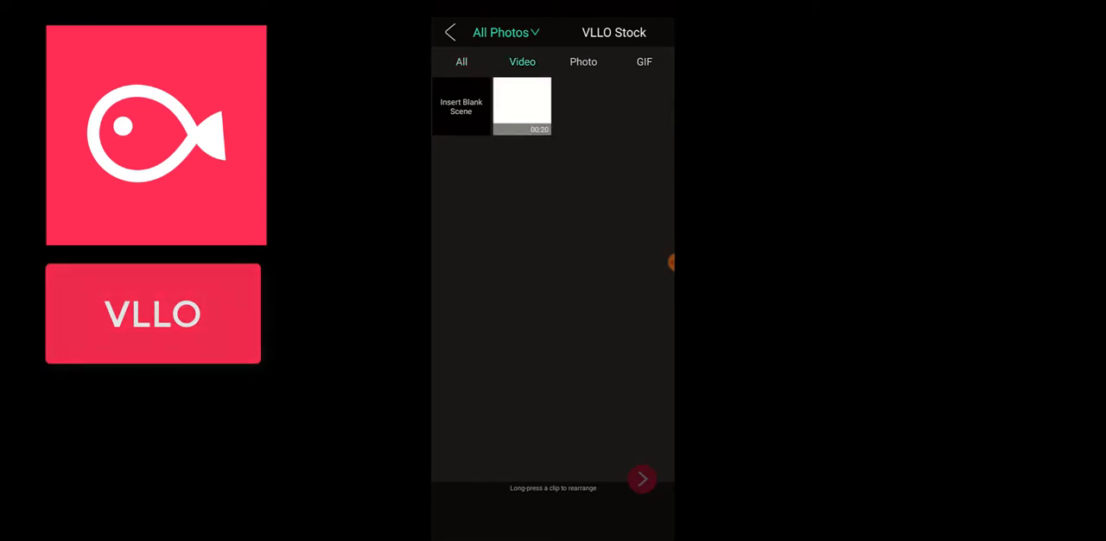
pyautogui.click(521, 106)
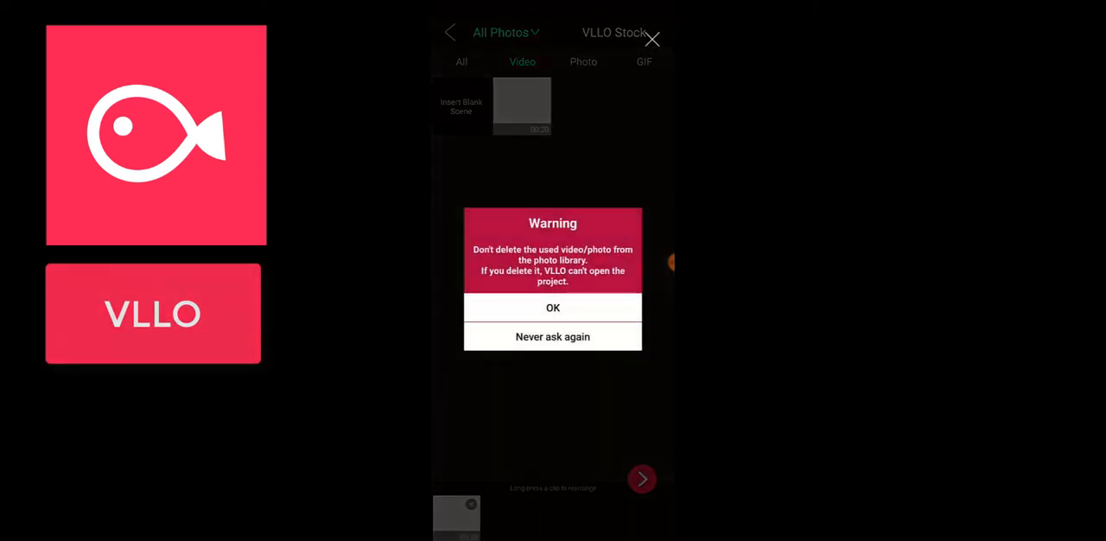
pyautogui.click(552, 308)
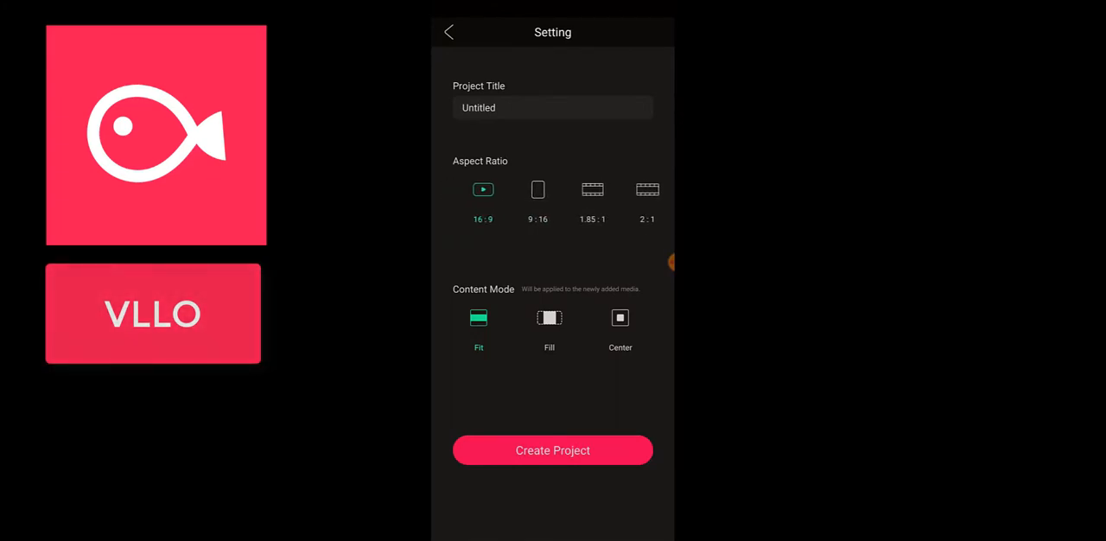
# Create the untitled 16:9 Fit project so the clip loads in VLLO's editor
pyautogui.click(553, 451)
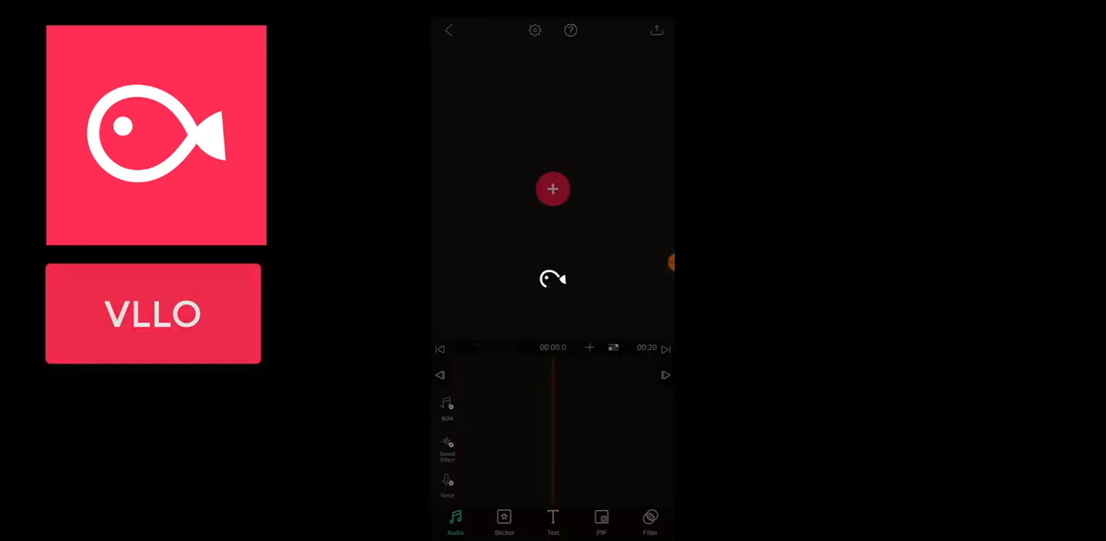
pyautogui.click(553, 189)
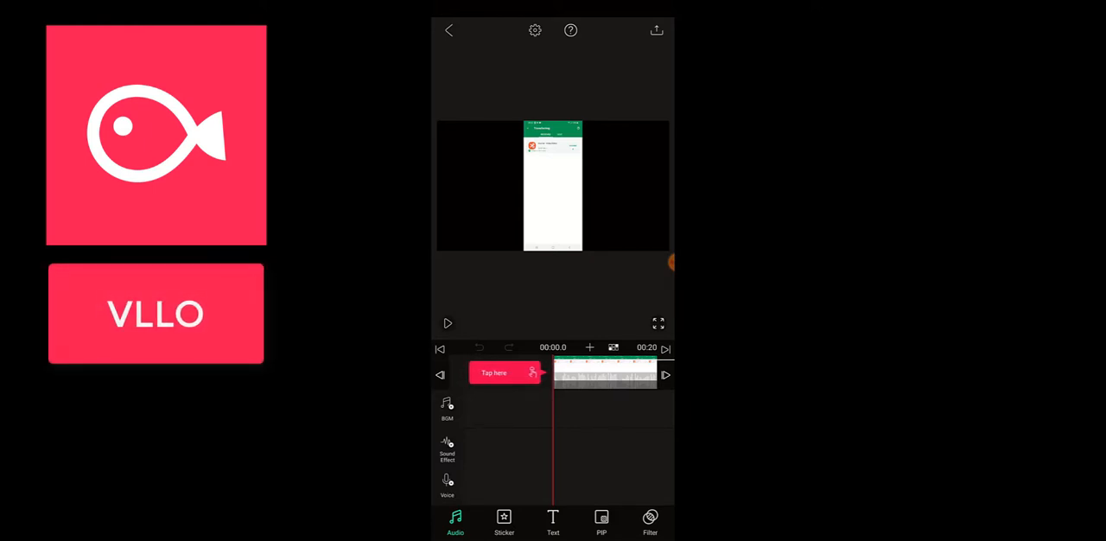
pyautogui.click(553, 521)
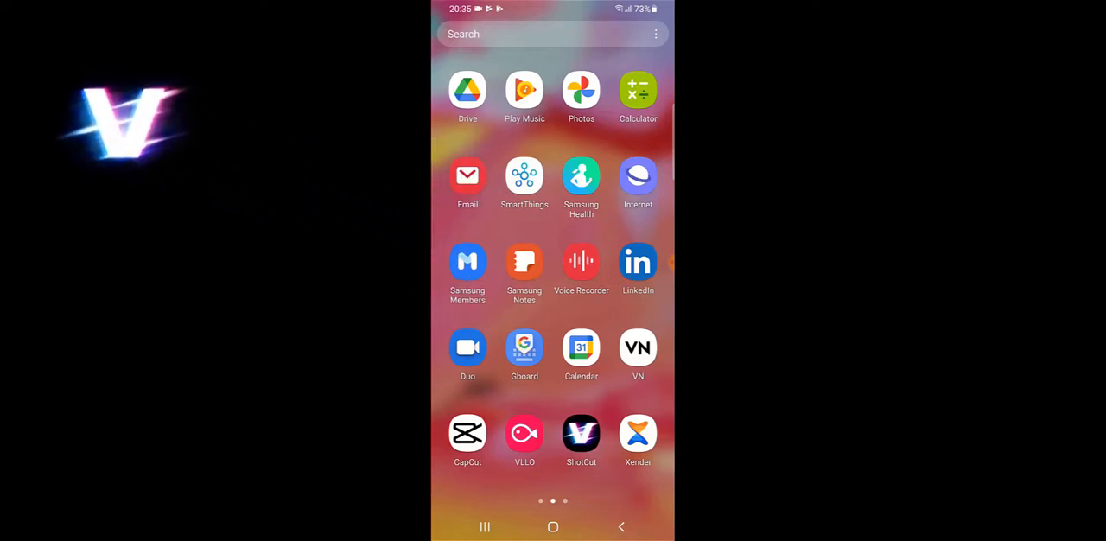
# Launch ShotCut, allow media access, and pick the 19-second clip for a new project
pyautogui.click(581, 434)
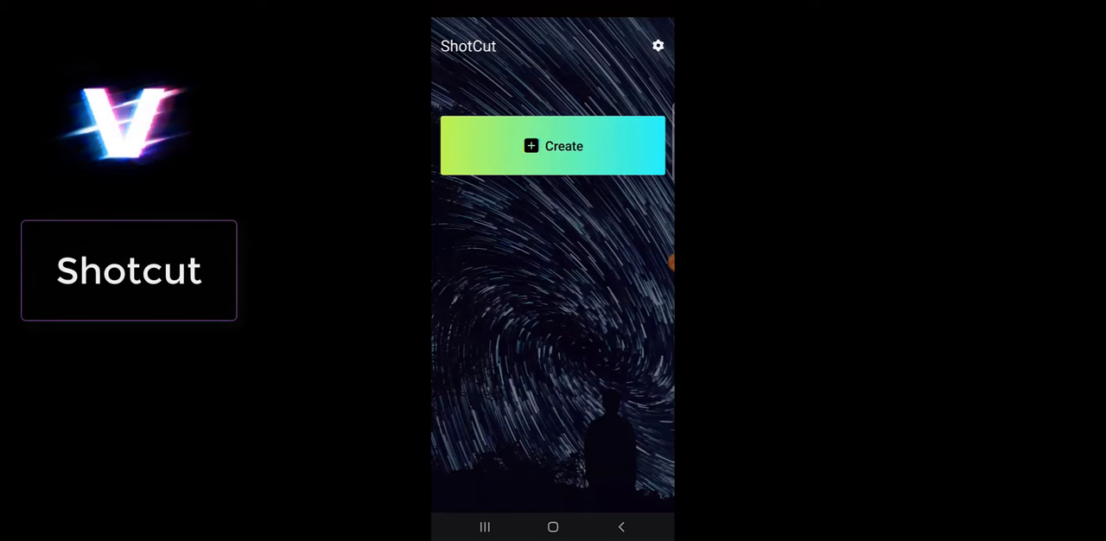
pyautogui.click(553, 145)
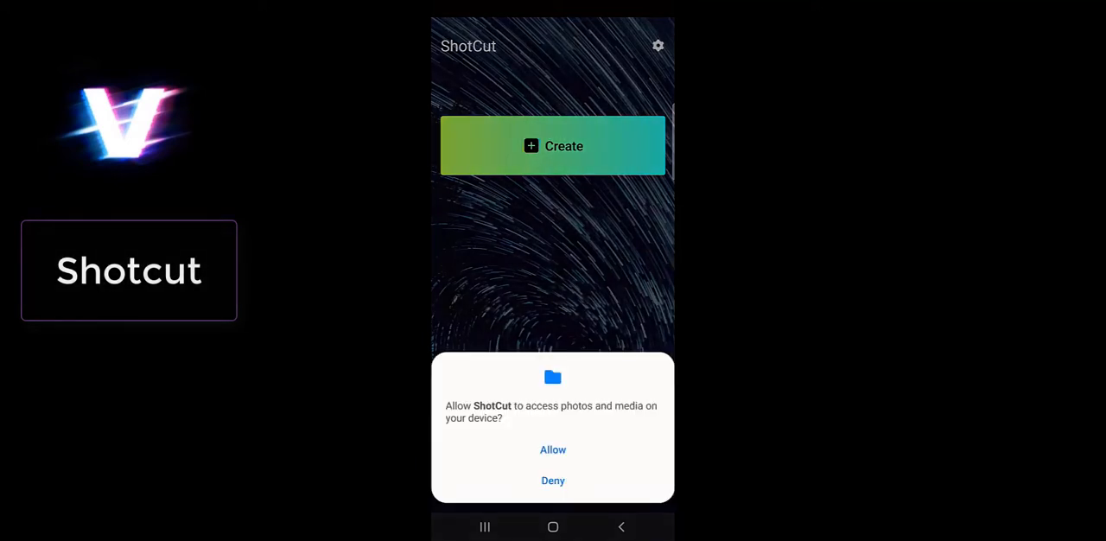
pyautogui.click(553, 450)
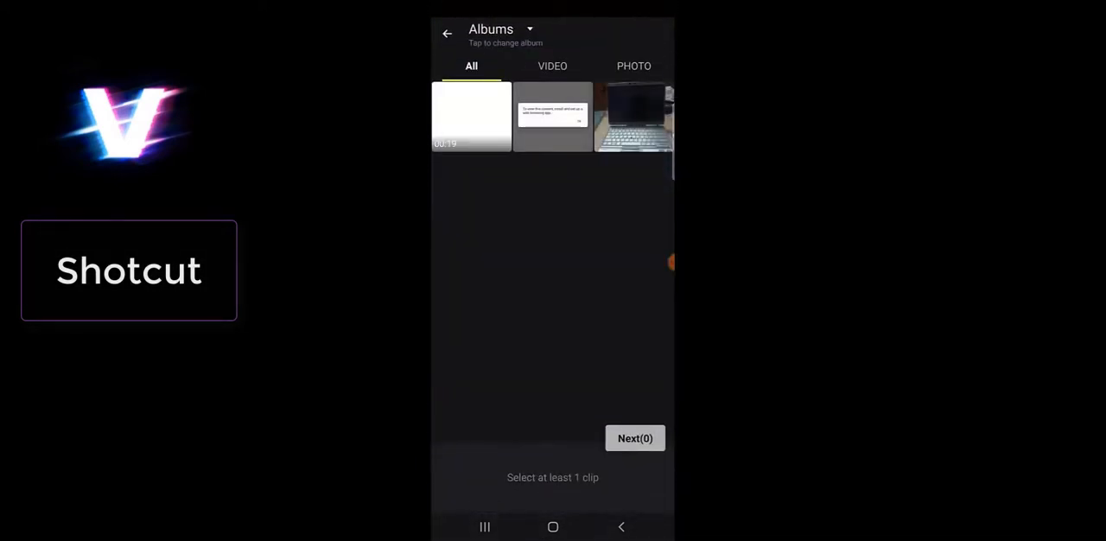
pyautogui.click(472, 116)
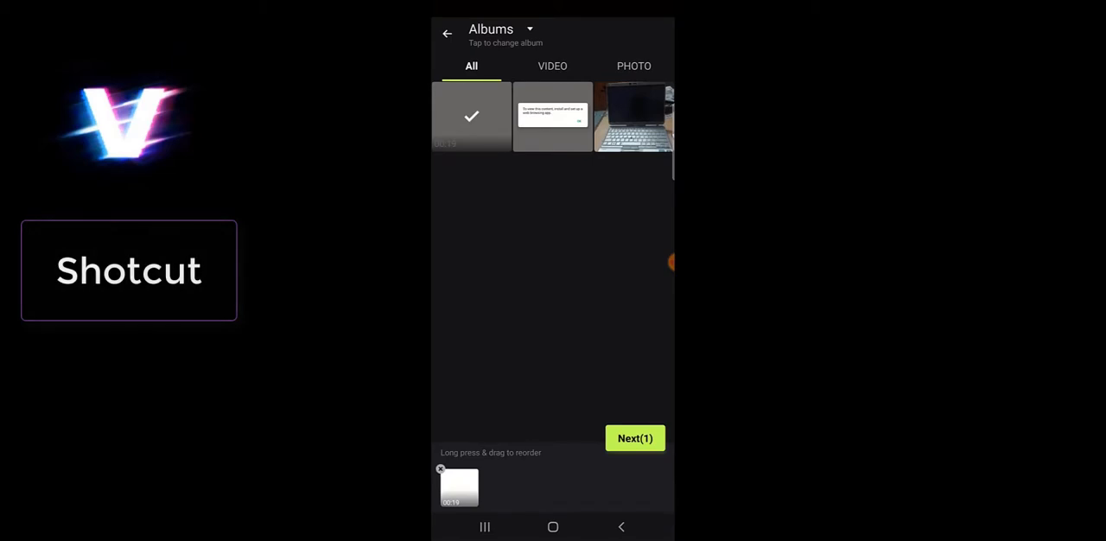
pyautogui.click(634, 439)
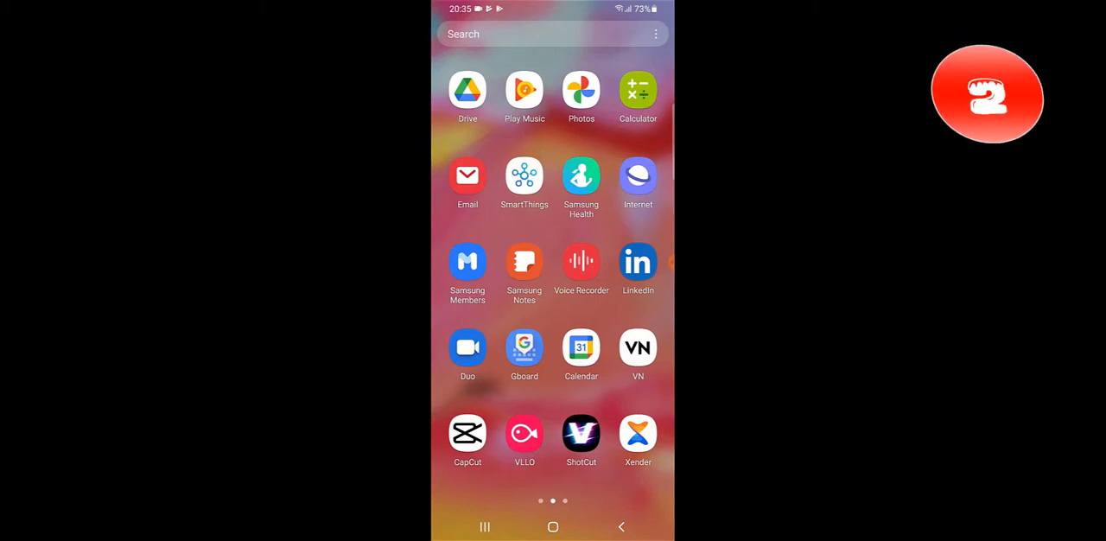
# Launch CapCut, start a new project, allow media access, and preview the 19-second clip
pyautogui.click(468, 434)
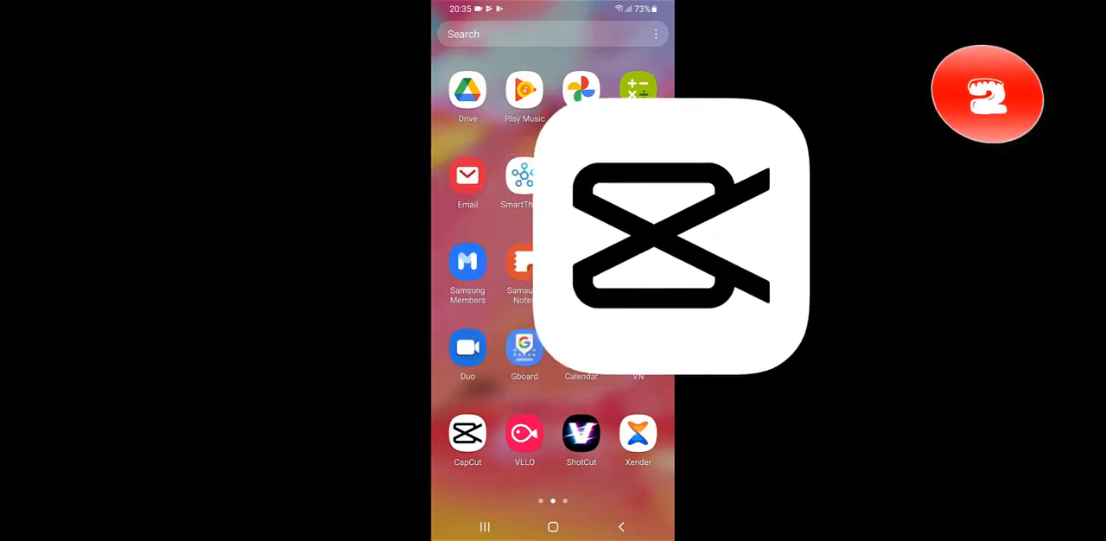
pyautogui.click(467, 435)
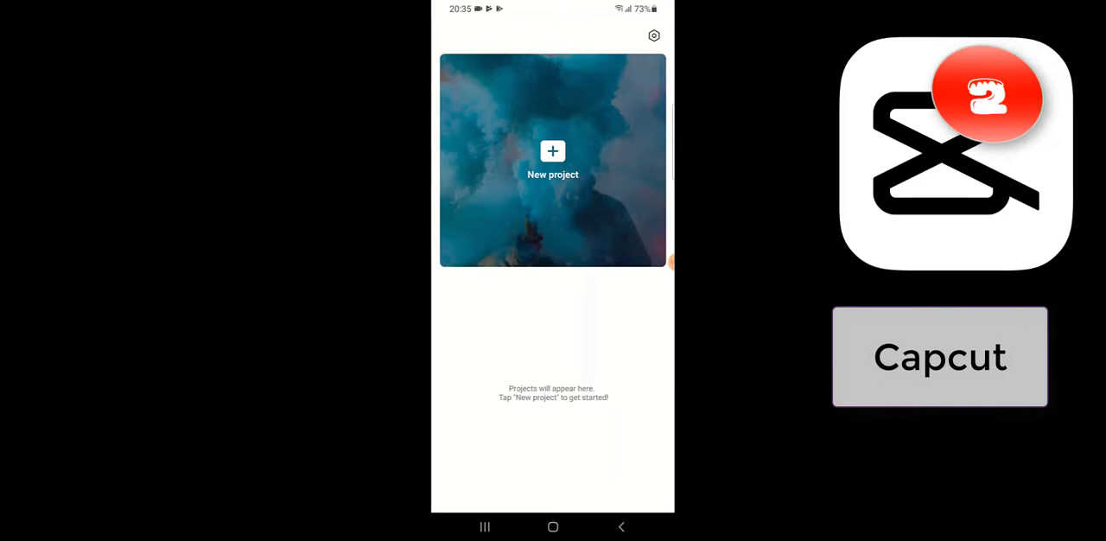
pyautogui.click(554, 160)
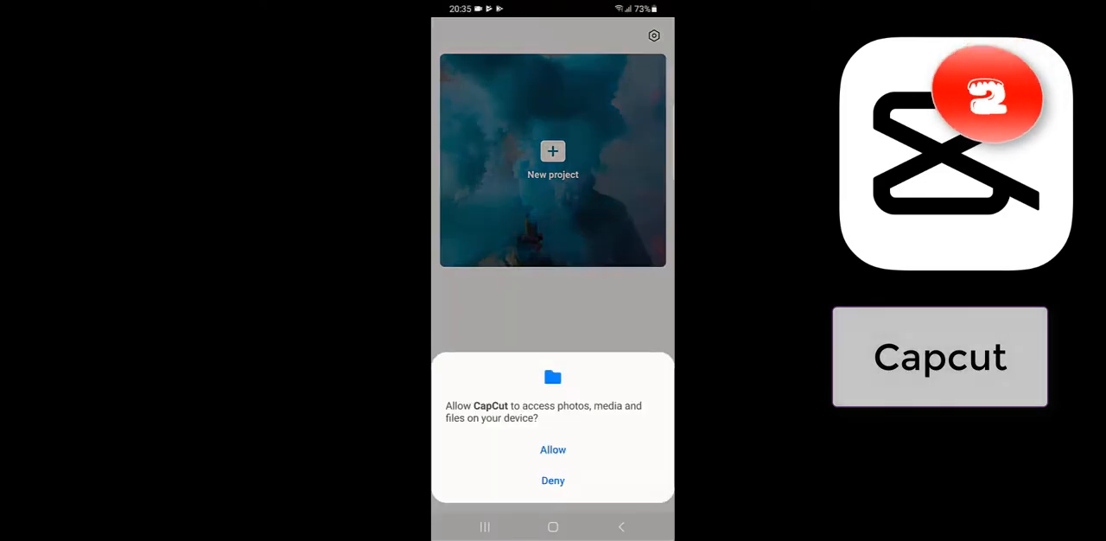
pyautogui.click(553, 449)
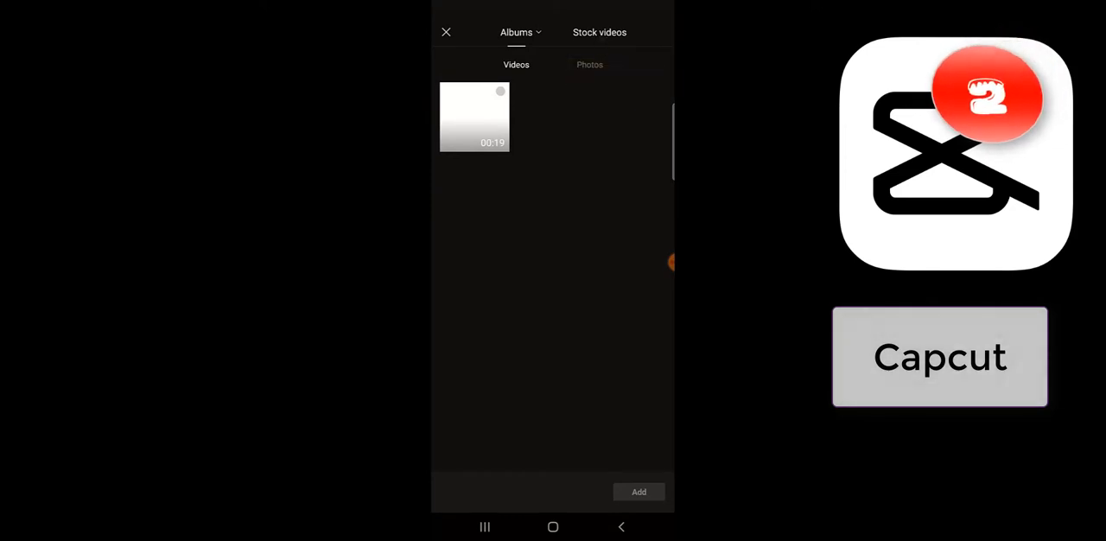
pyautogui.click(474, 117)
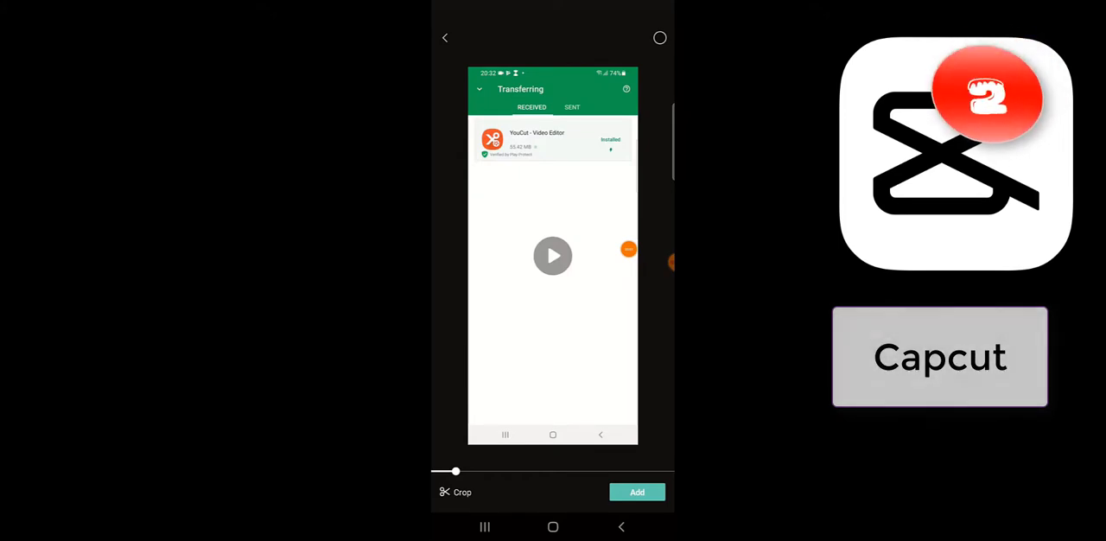
# Add the 19-second clip to CapCut's editor, then return to the home screen
pyautogui.click(637, 491)
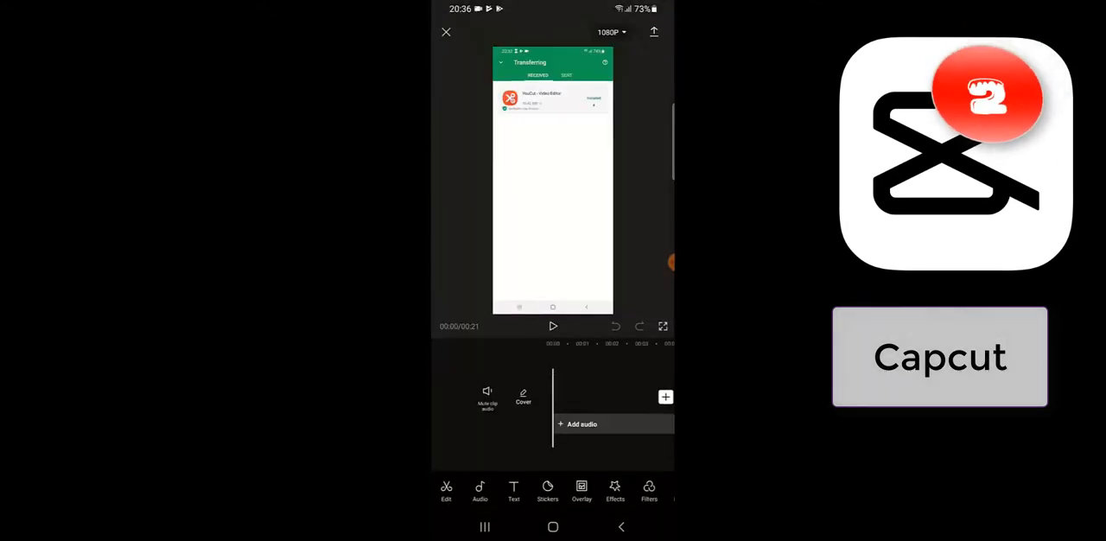
pyautogui.click(523, 397)
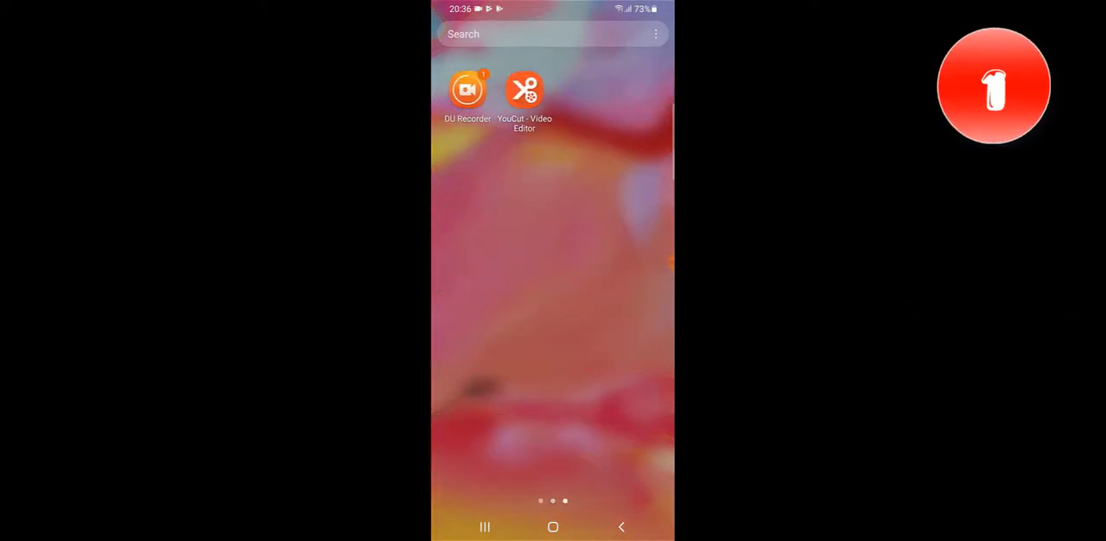
# Launch YouCut, agree to the terms, and pick a clip for a new project
pyautogui.click(524, 91)
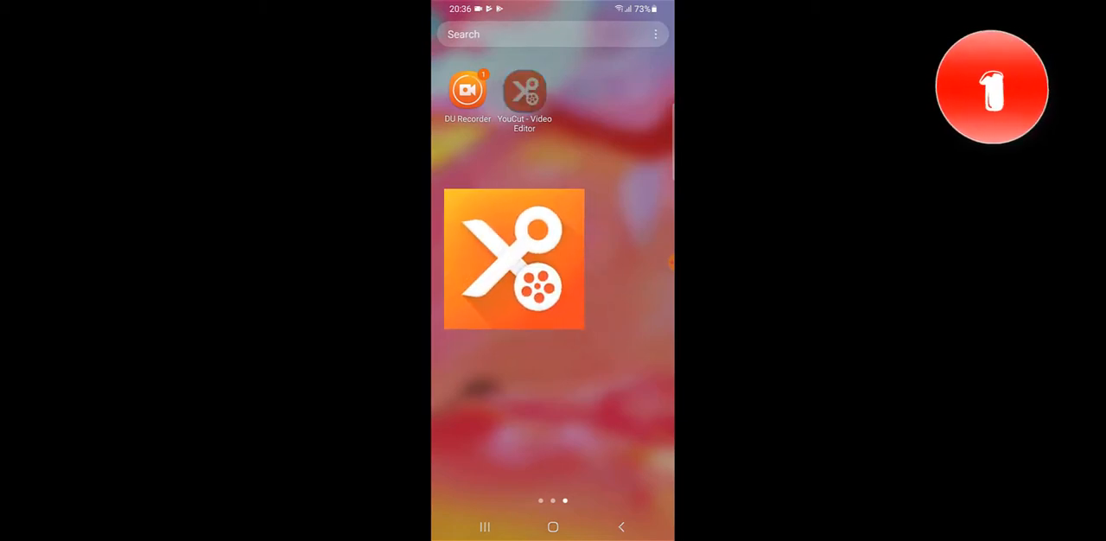
pyautogui.click(514, 259)
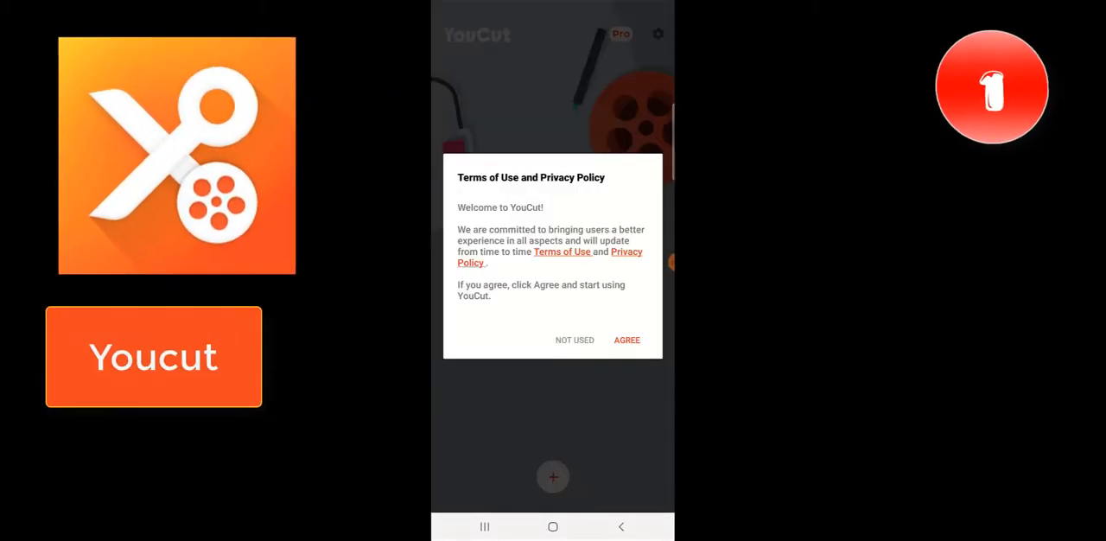
pyautogui.click(627, 340)
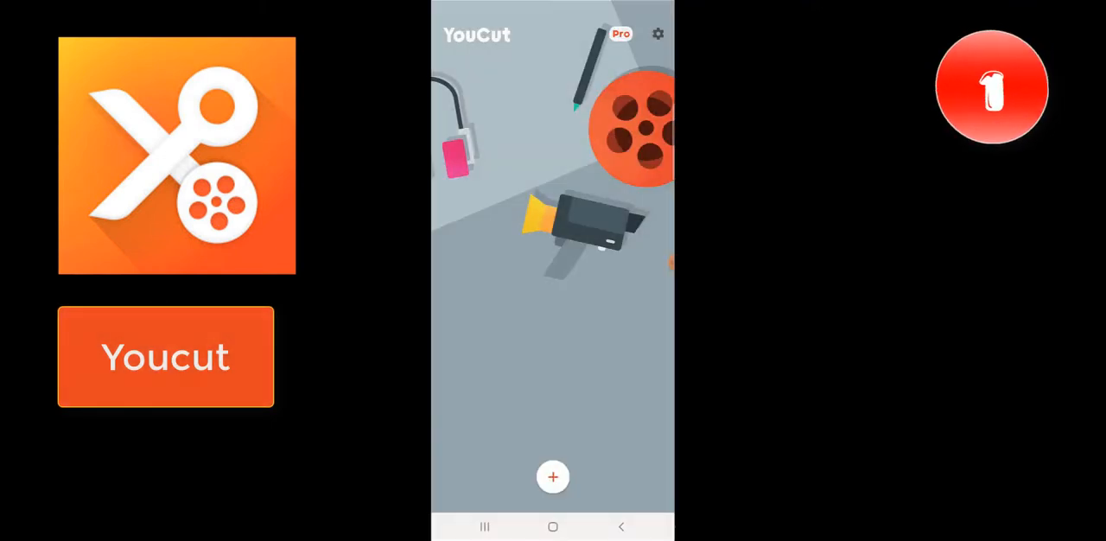
pyautogui.click(552, 476)
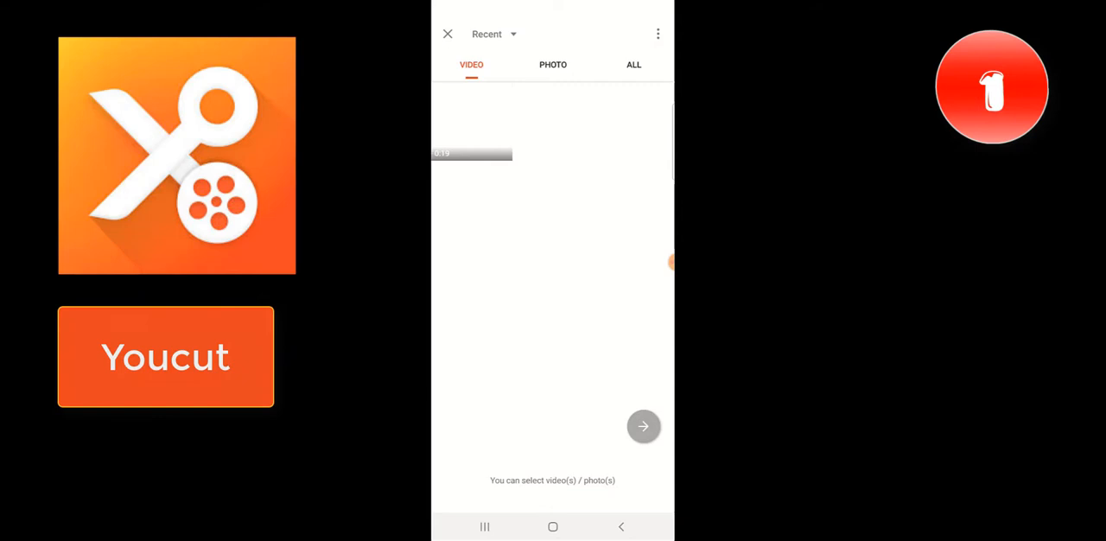
pyautogui.click(643, 426)
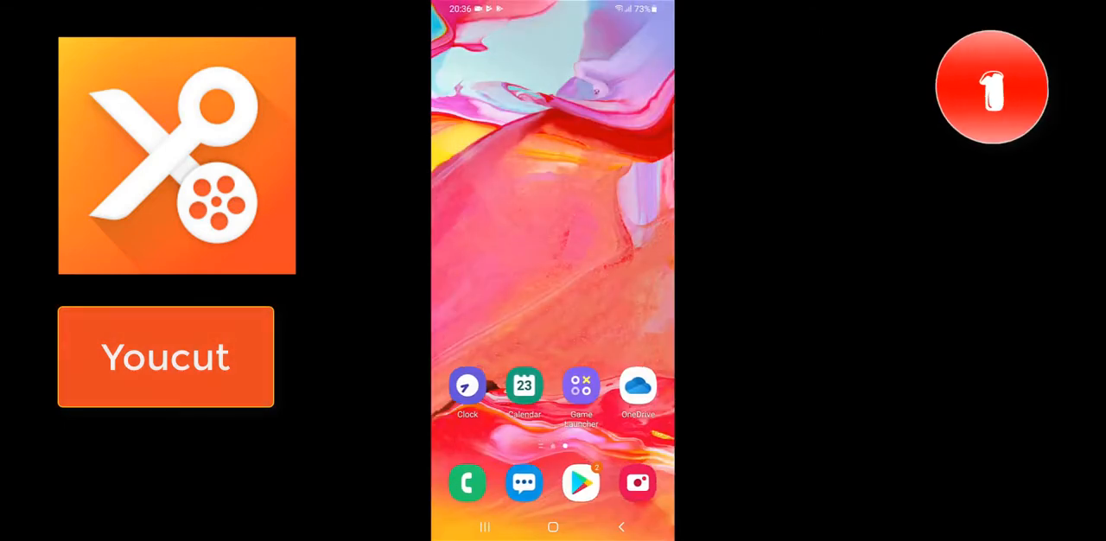
# Swipe through the launcher to the app page with CapCut, VLLO, ShotCut and VN
pyautogui.scroll(3)
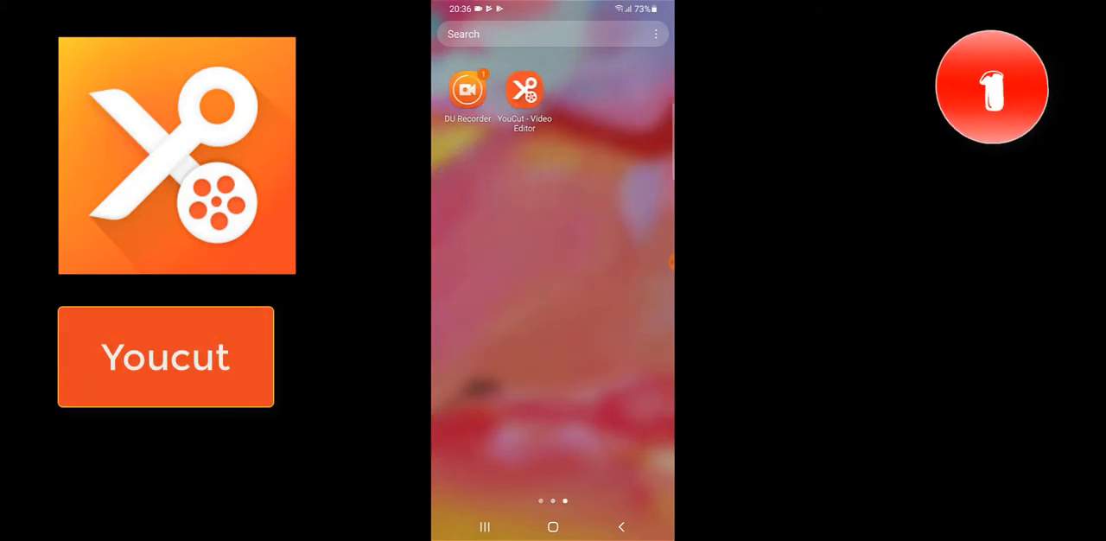
pyautogui.hscroll(-3)
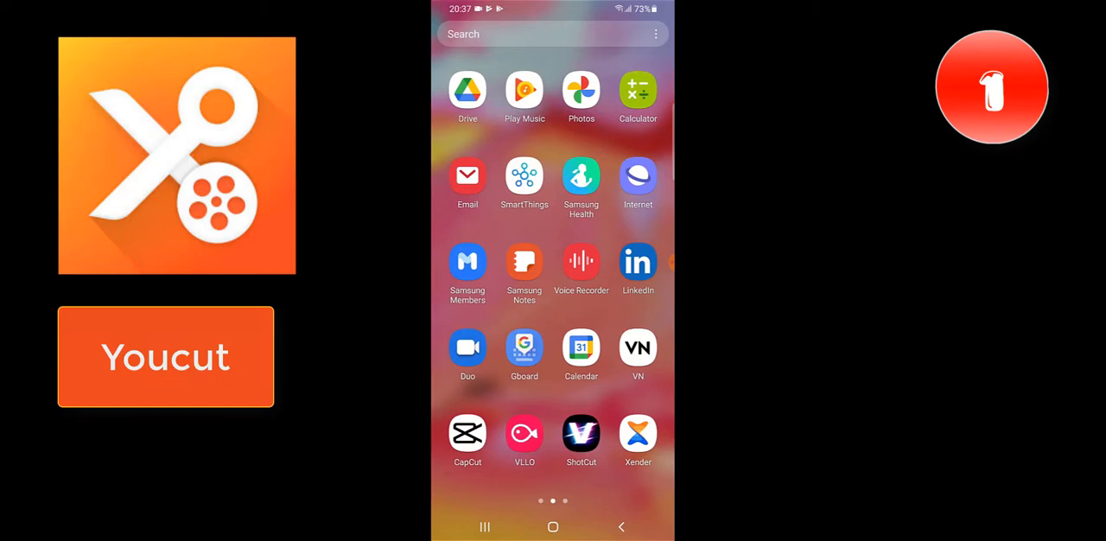